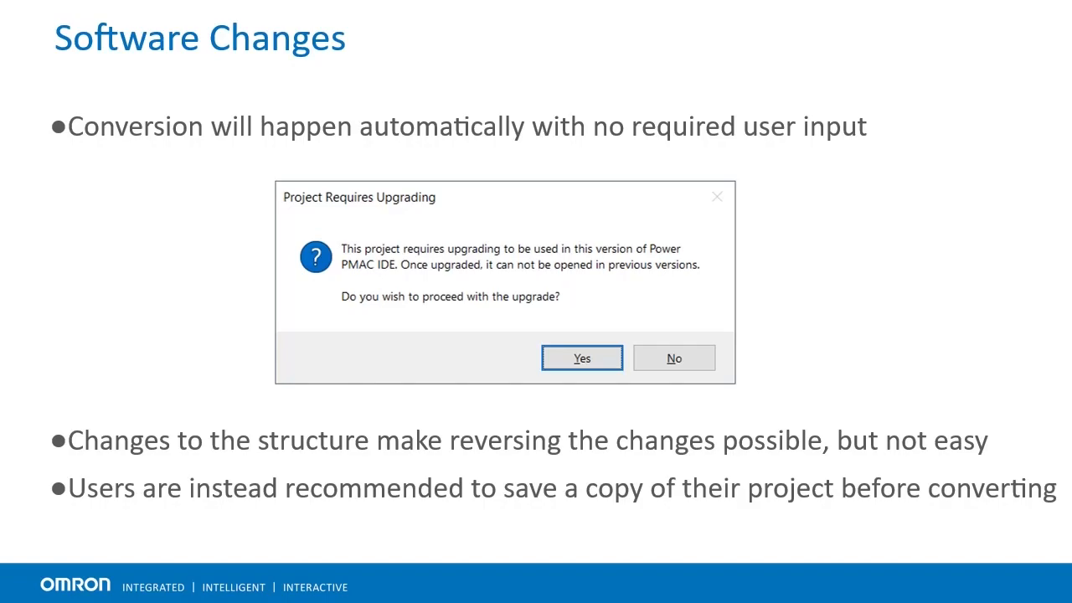
# - Advance to the 'Possible Changes to C Programming' slide showing the build-and-download-all-programs option
pyautogui.click(581, 358)
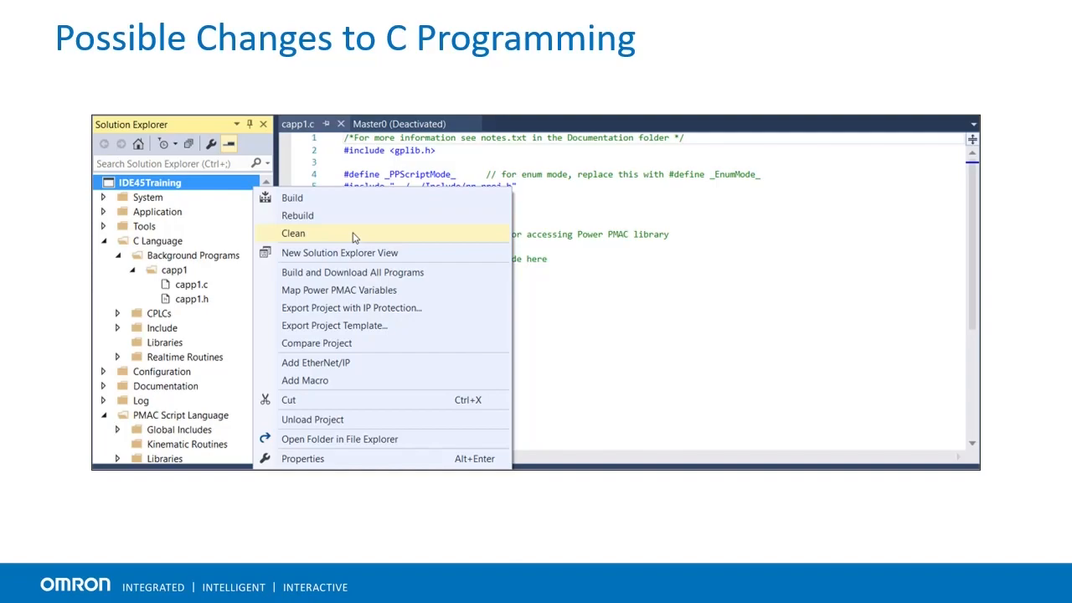
pyautogui.moveTo(470, 276)
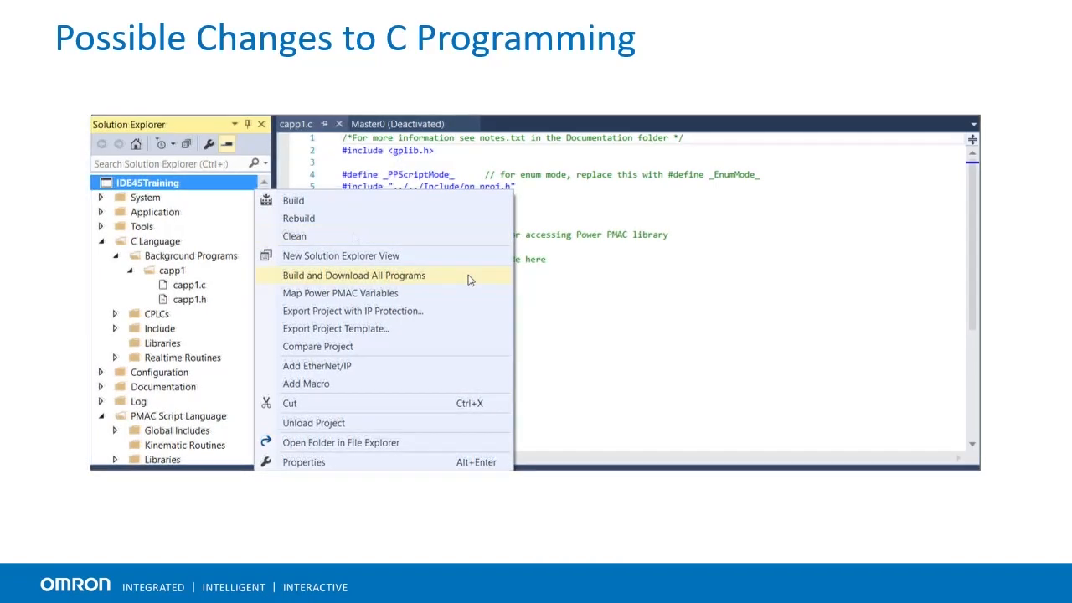